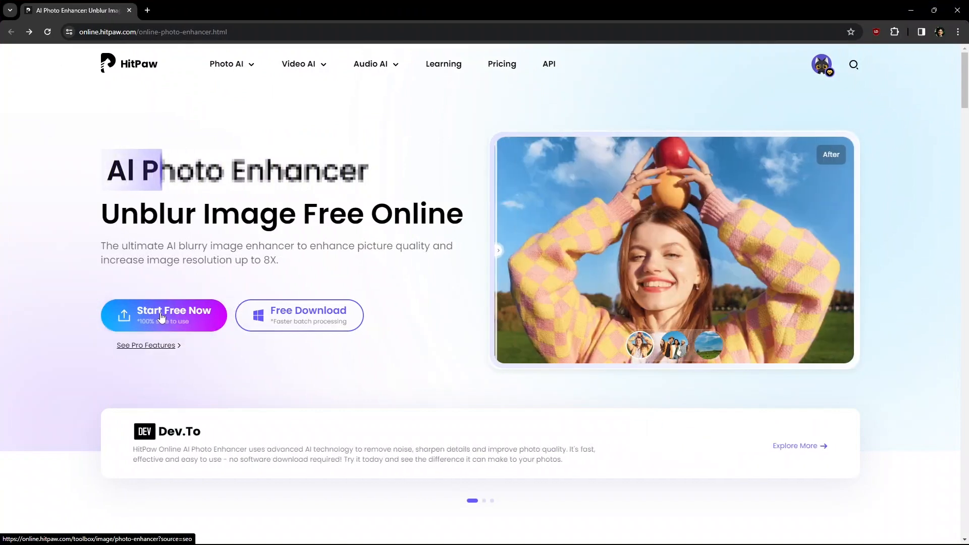
Step: Launch the enhancer via Start Free Now and compare the red-top portrait at 525×700
click(164, 315)
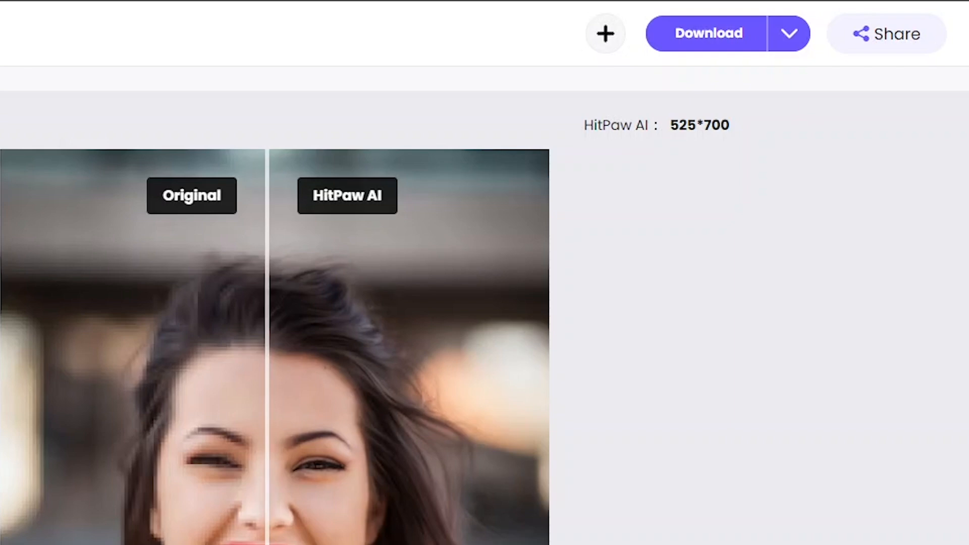
Step: Toggle the download File Type between Comparison and OutPut, then return home
click(788, 33)
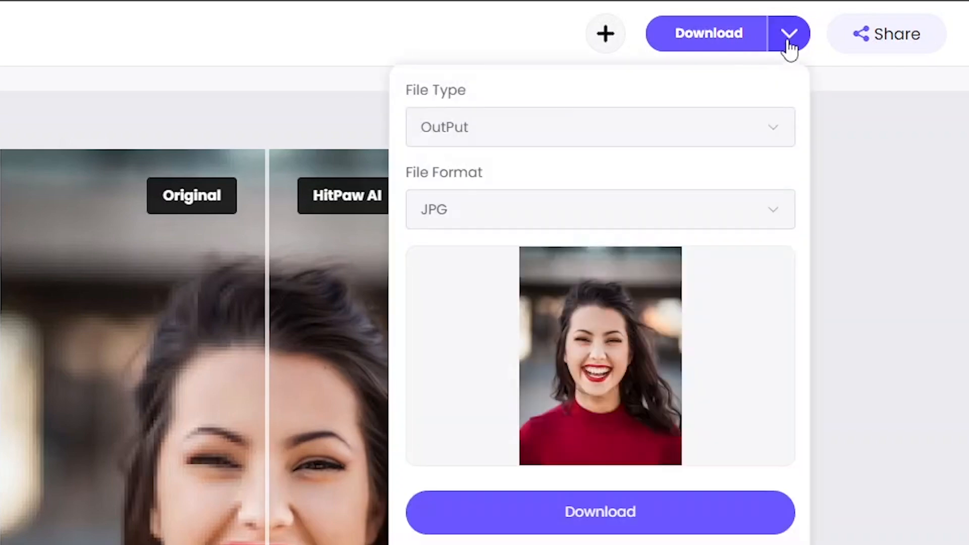
click(599, 126)
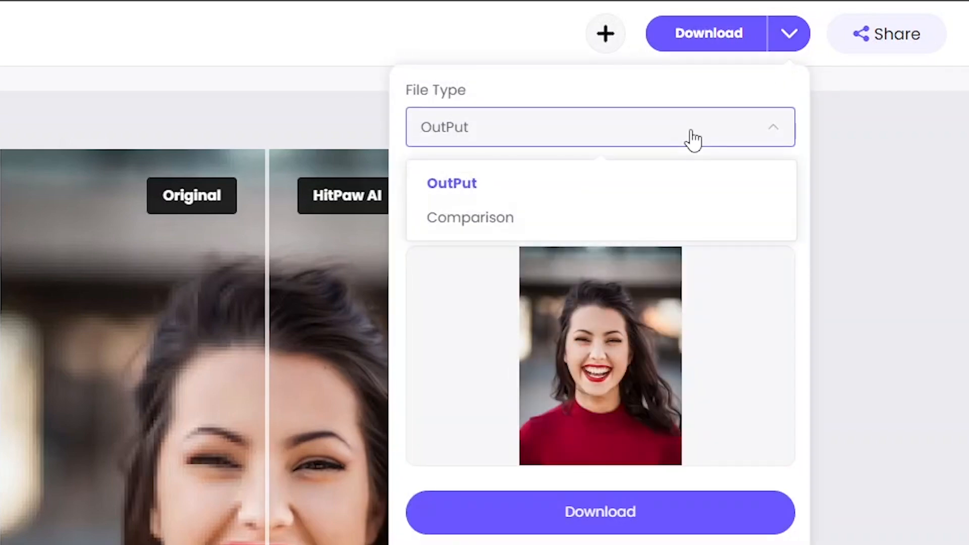
click(470, 217)
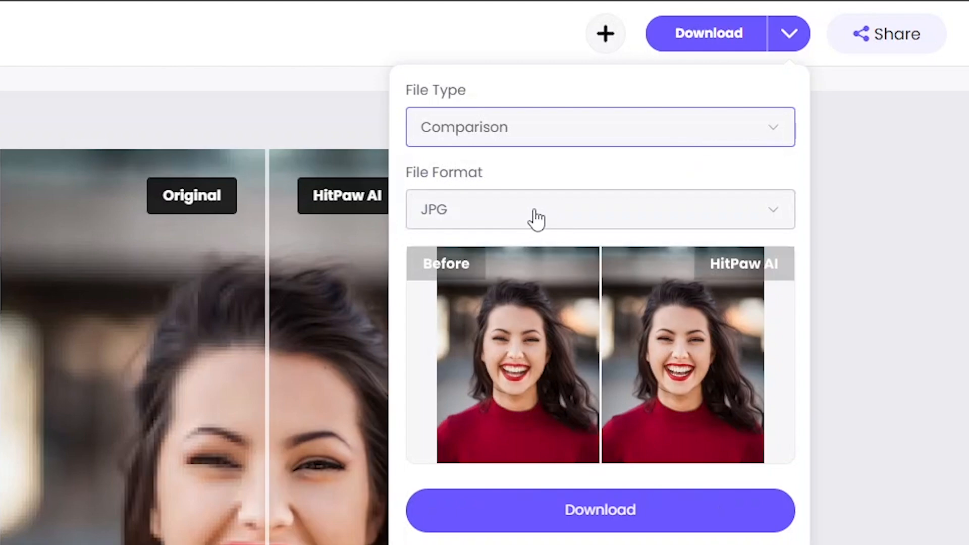
click(598, 127)
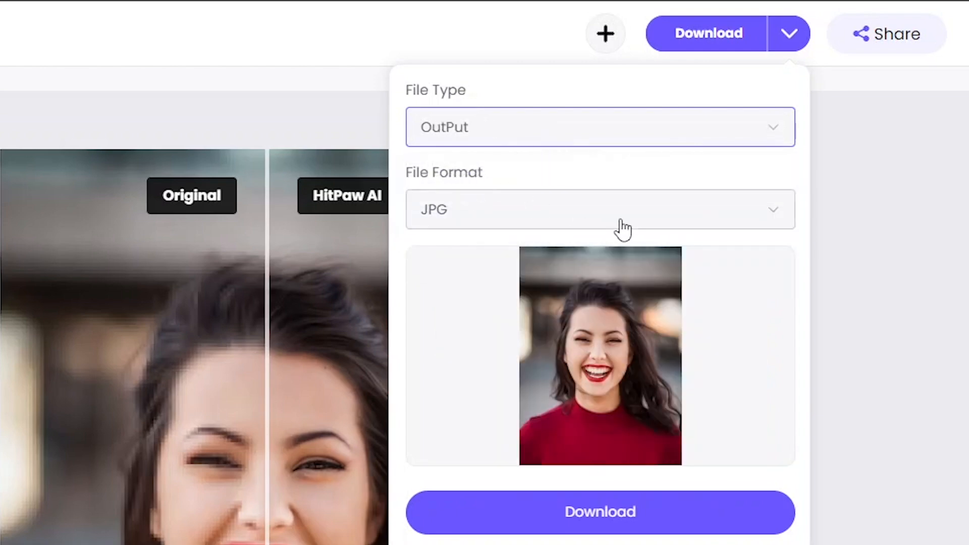
click(600, 209)
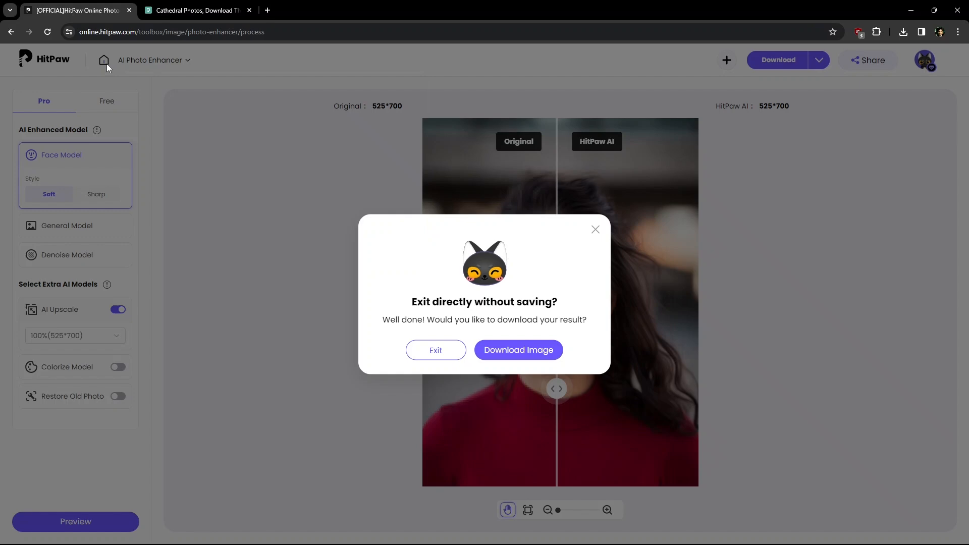
Step: Exit without saving and upload female portrait.jpg from the Blurry images folder
click(435, 350)
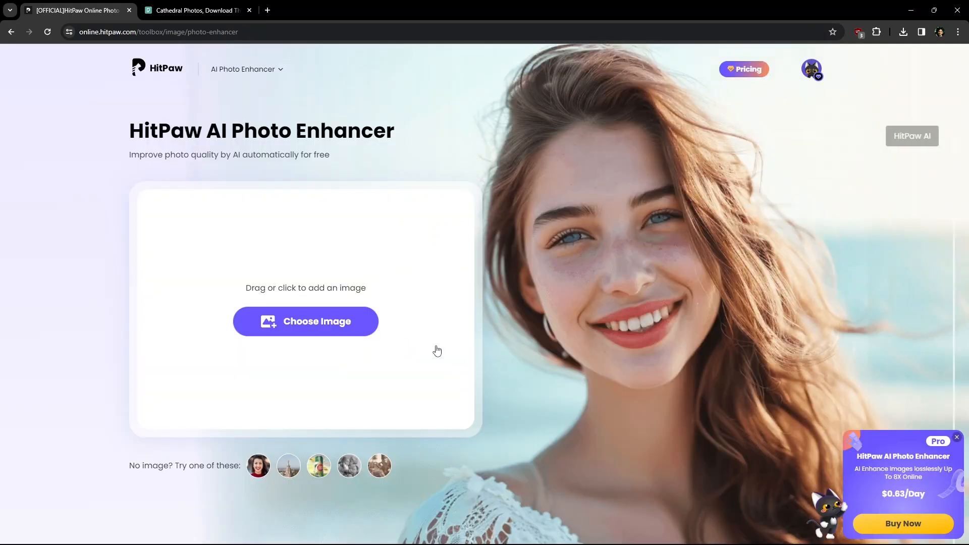
click(287, 466)
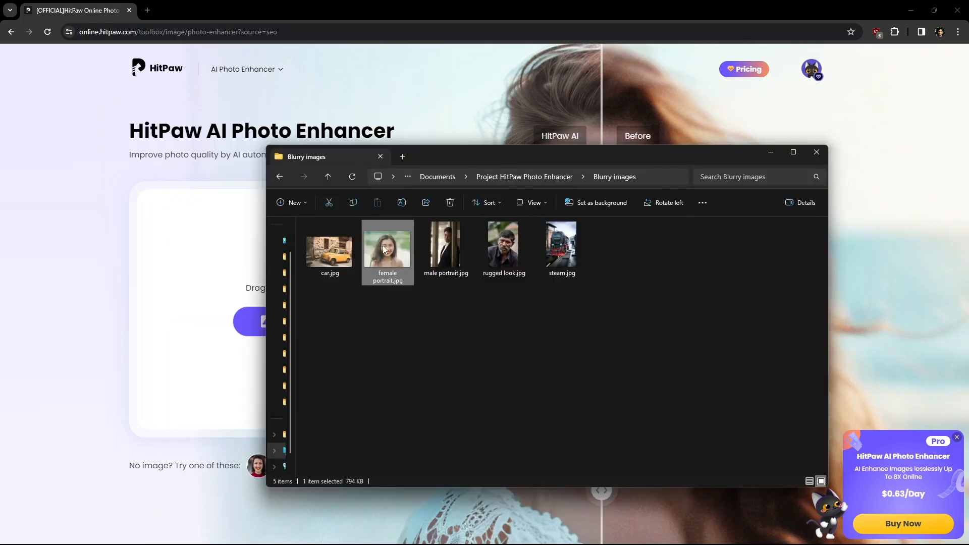
double_click(387, 245)
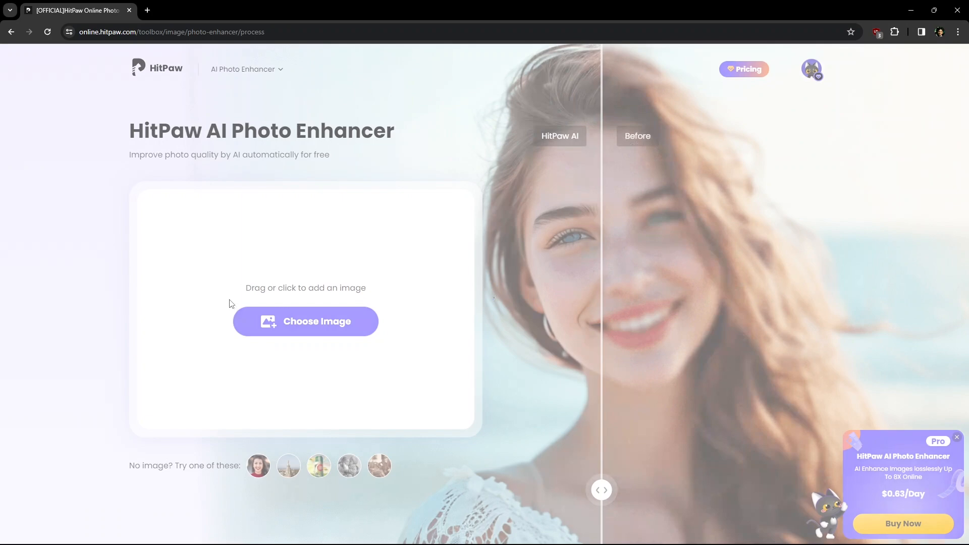
click(305, 321)
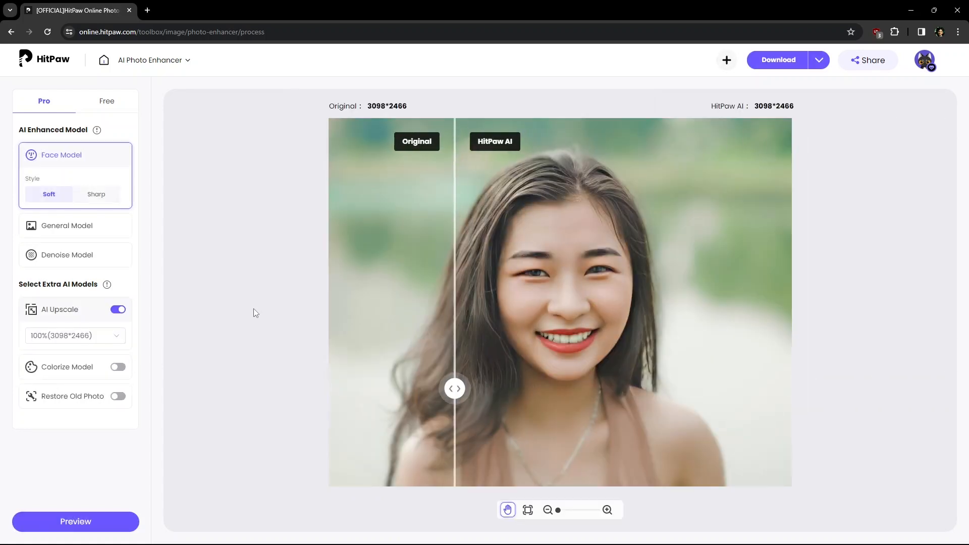
Step: Inspect the zoomed comparison, then re-render the portrait with the Sharp face style
drag(454, 389, 561, 388)
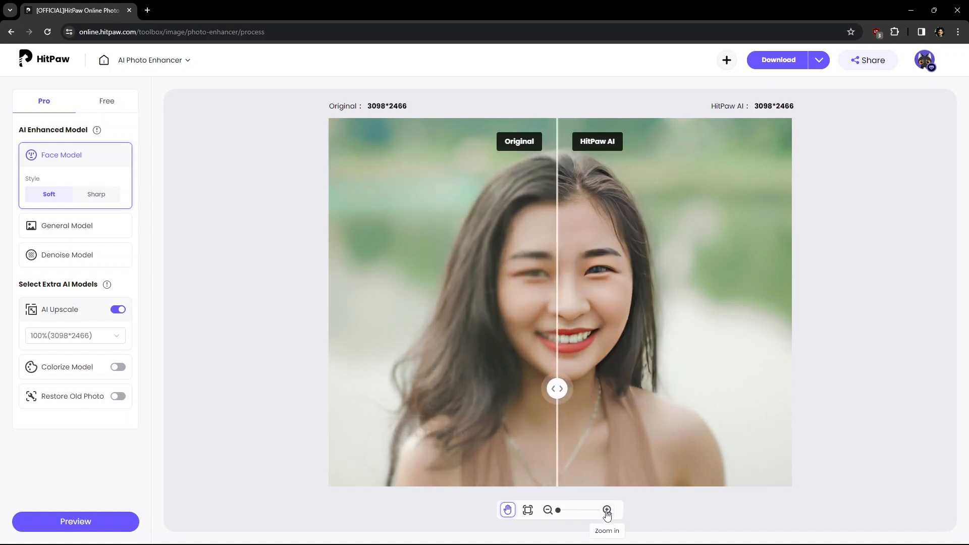
click(607, 510)
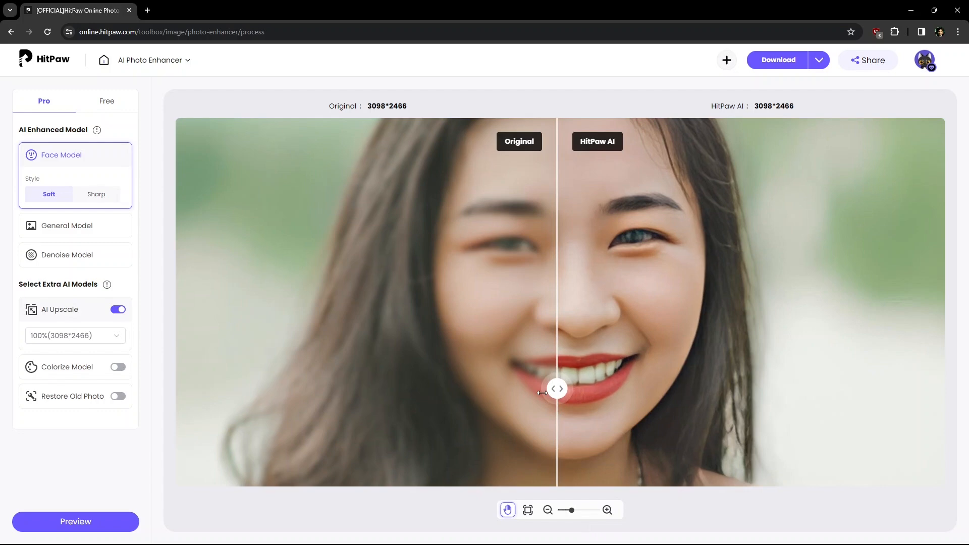
drag(557, 389, 474, 389)
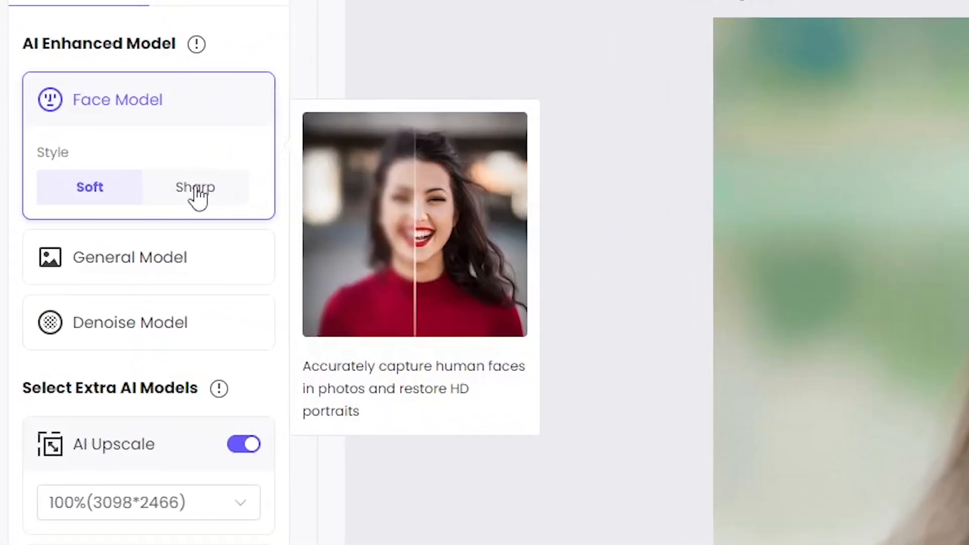
click(193, 187)
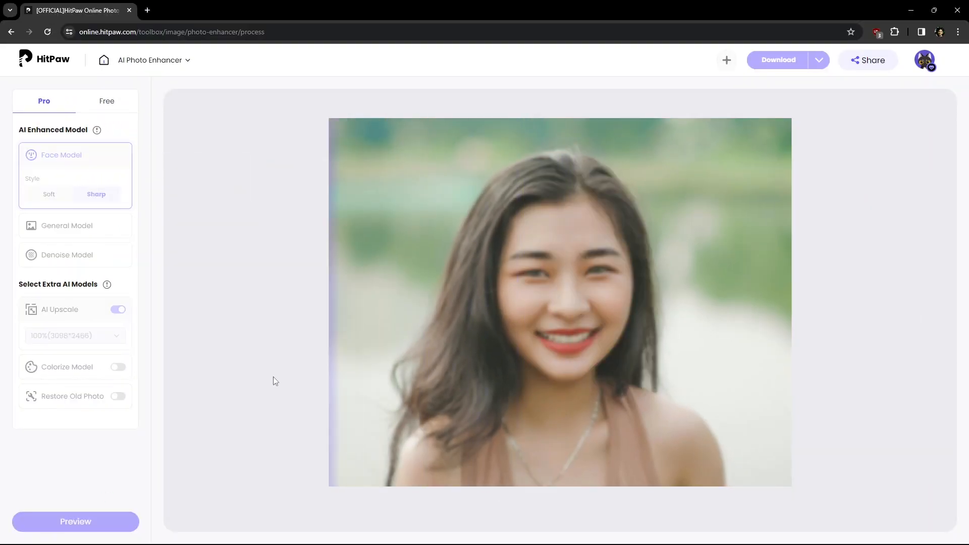
click(75, 521)
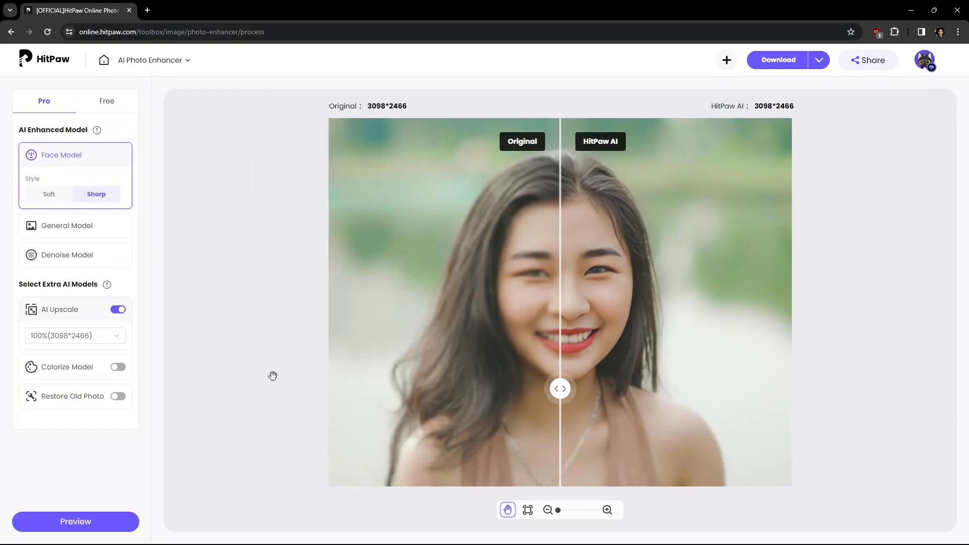
Step: Preview the portrait at 200% upscale (6196×4932), check file formats, and download it
click(74, 335)
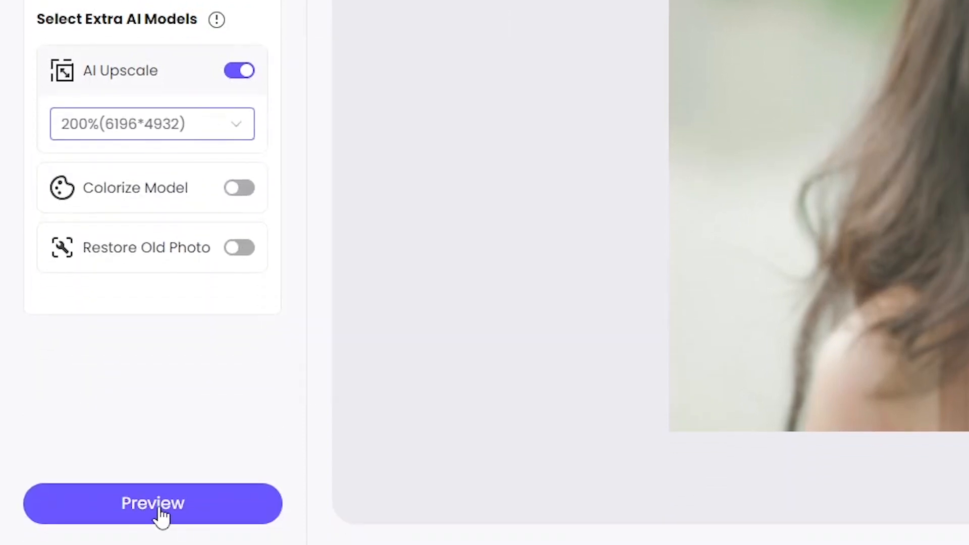
click(153, 503)
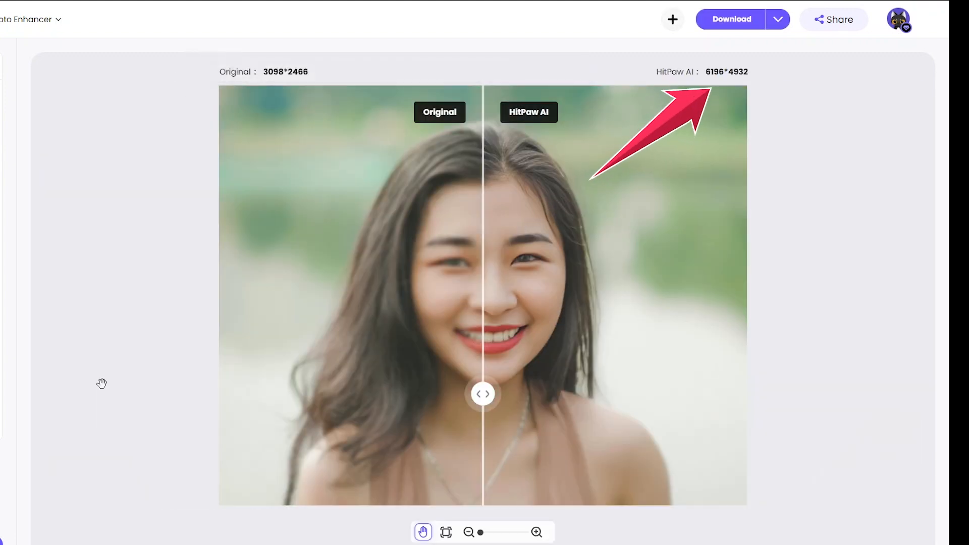
click(778, 20)
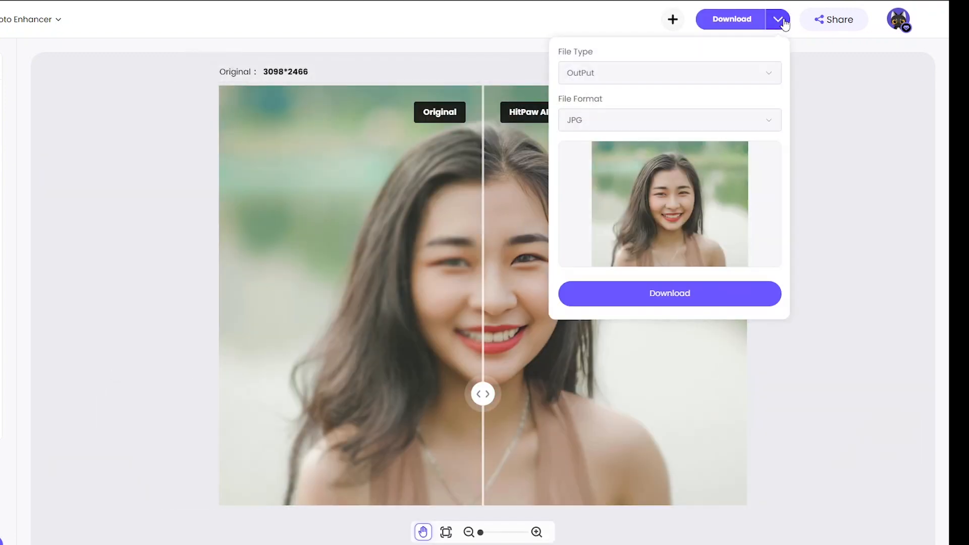
click(667, 120)
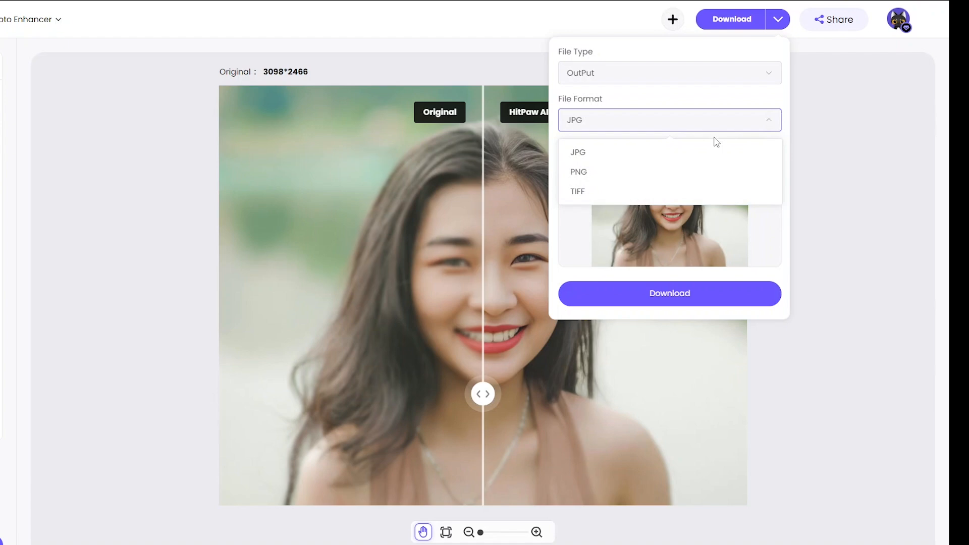
mouse_move(576, 192)
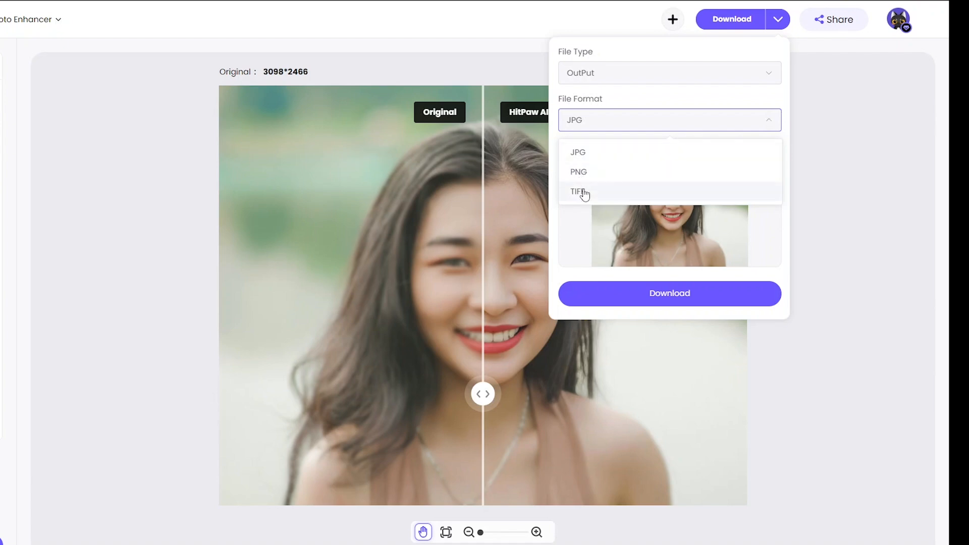
click(578, 152)
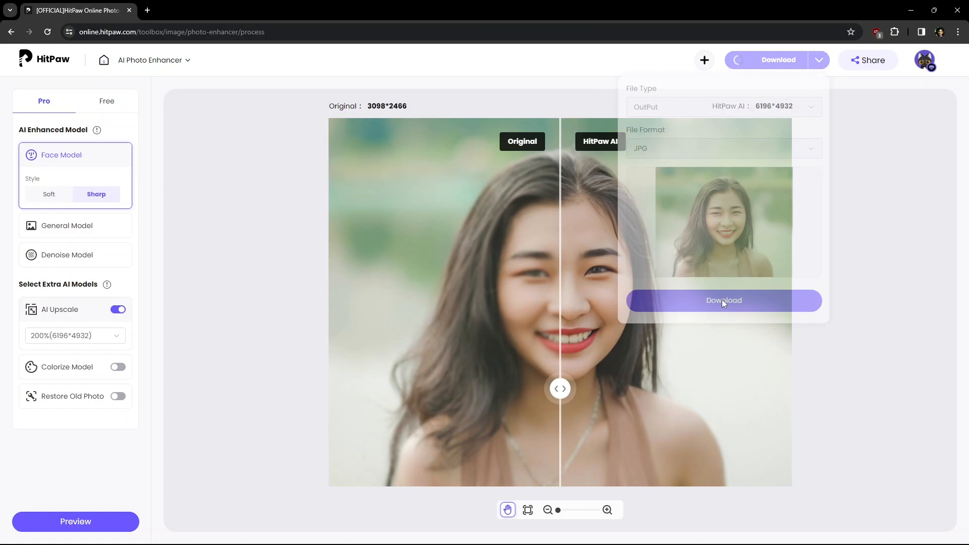
click(723, 300)
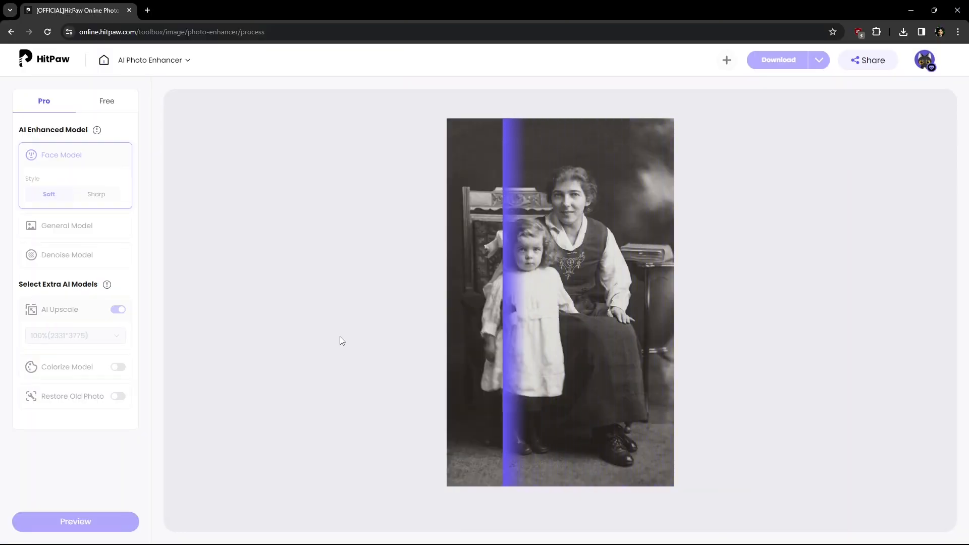
Step: Render the 2331×3775 mother-and-child photo with Denoise Model and sweep the zoomed comparison
click(75, 521)
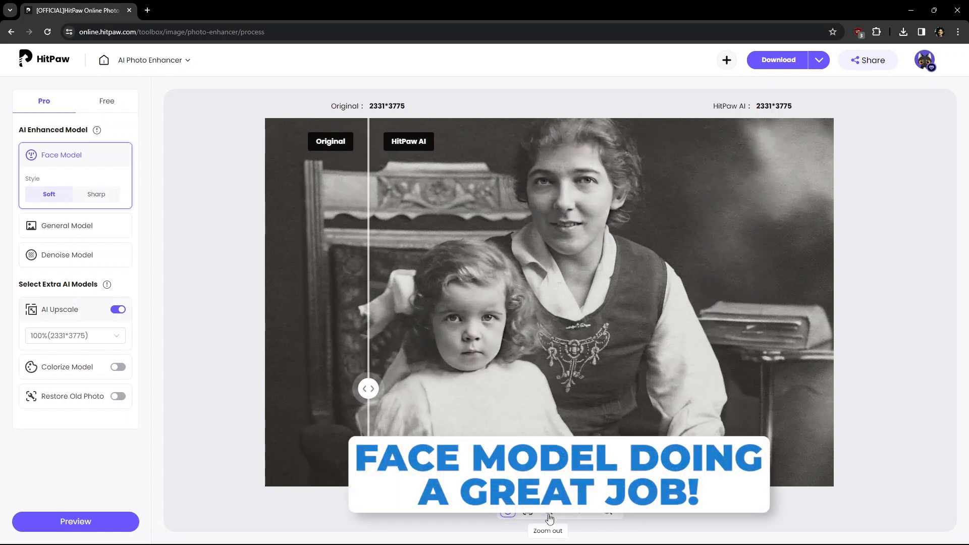
click(546, 510)
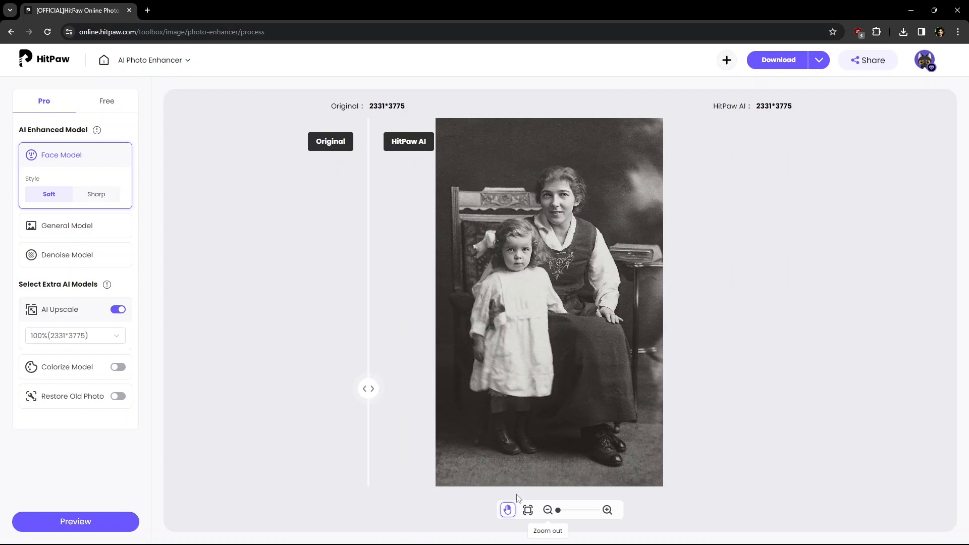
click(66, 255)
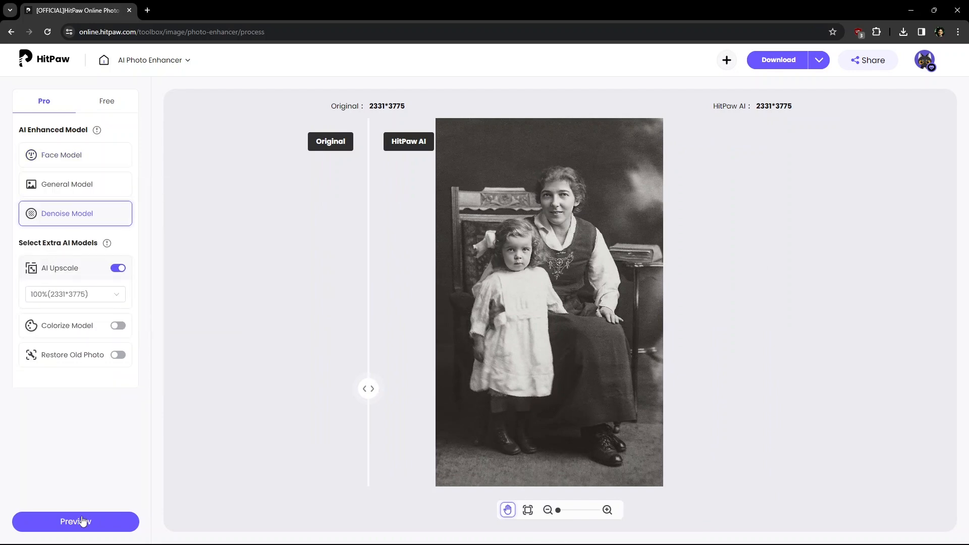
drag(369, 388, 559, 388)
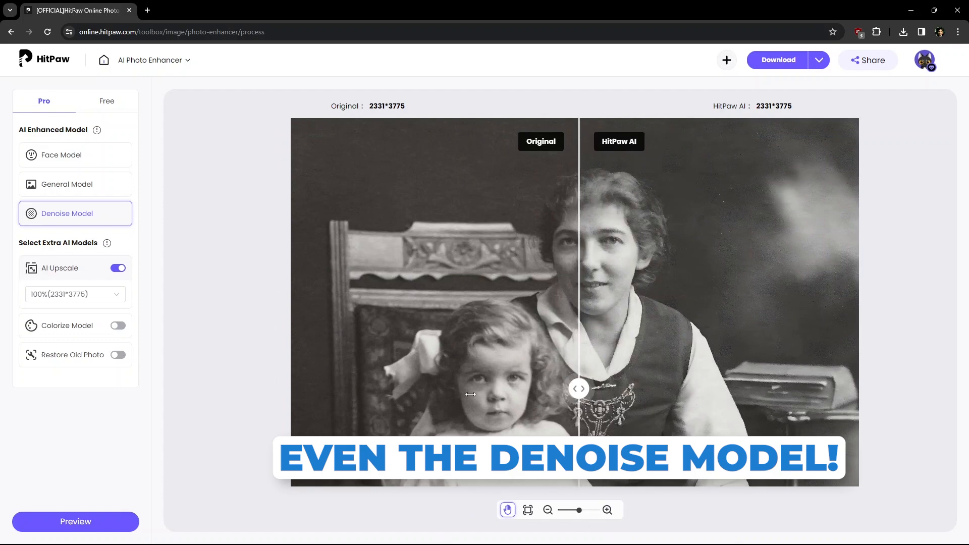
drag(578, 389, 668, 389)
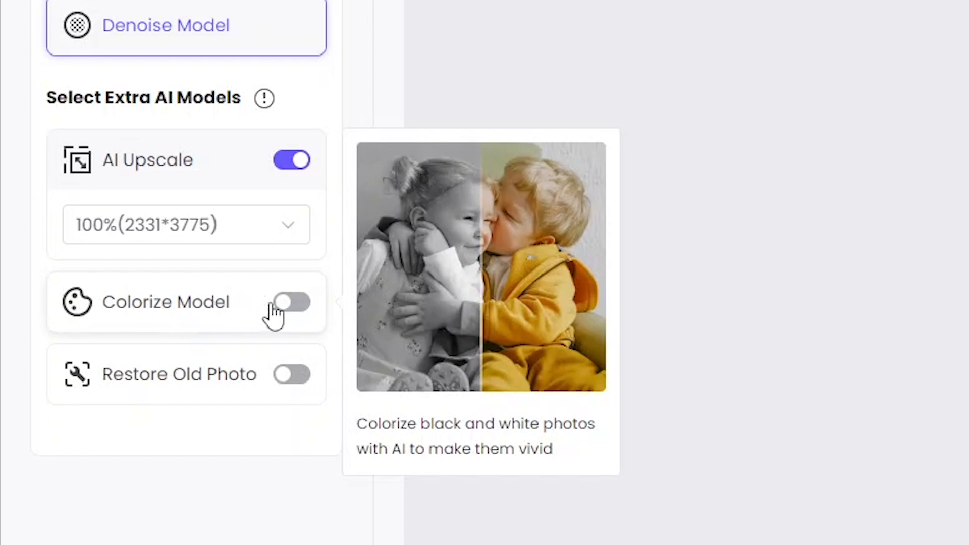
Step: Enable Colorize Model, preview, and slide the split left to show more colour
click(292, 302)
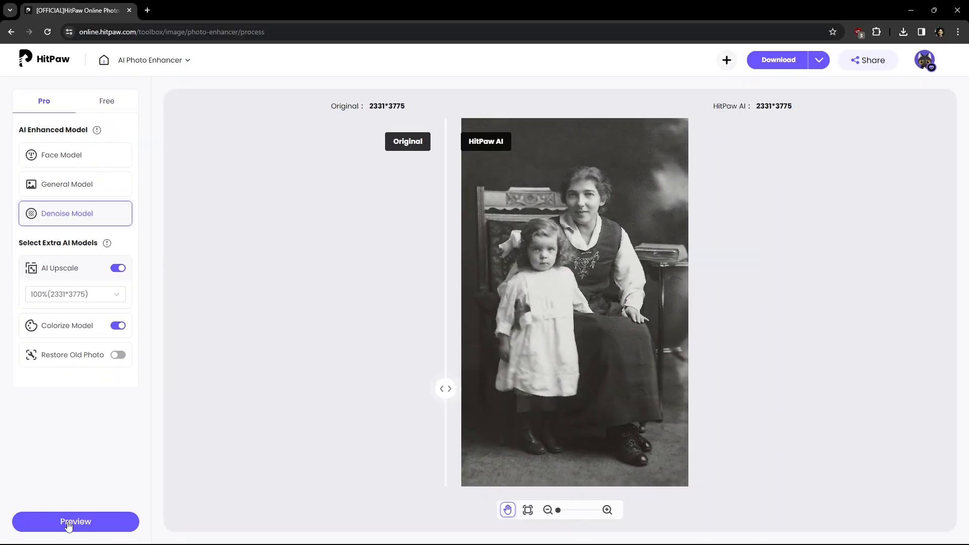
click(75, 521)
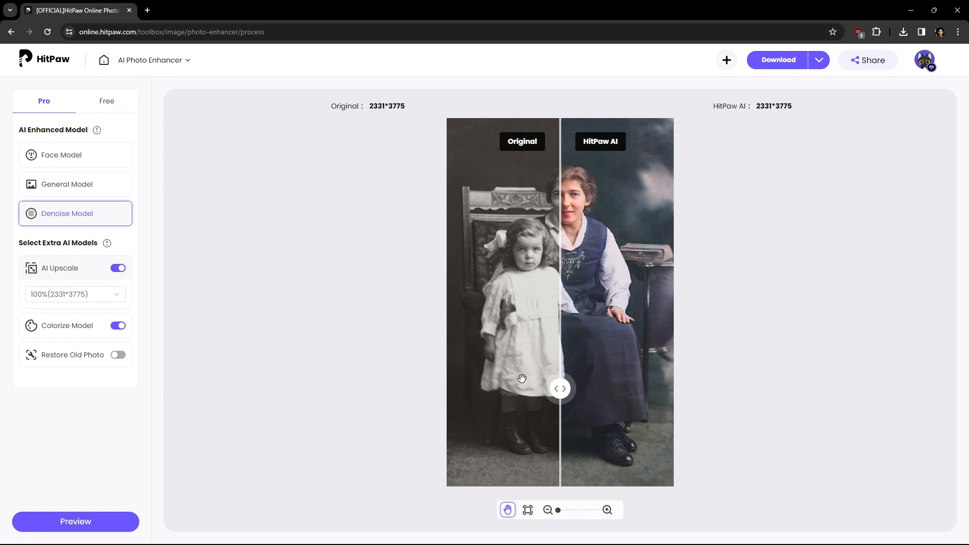
drag(559, 389, 485, 389)
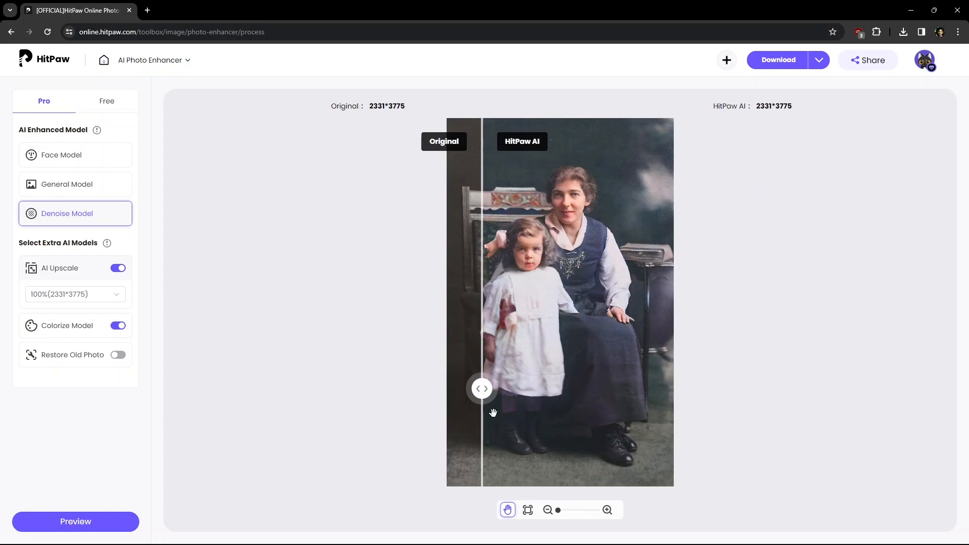
click(61, 154)
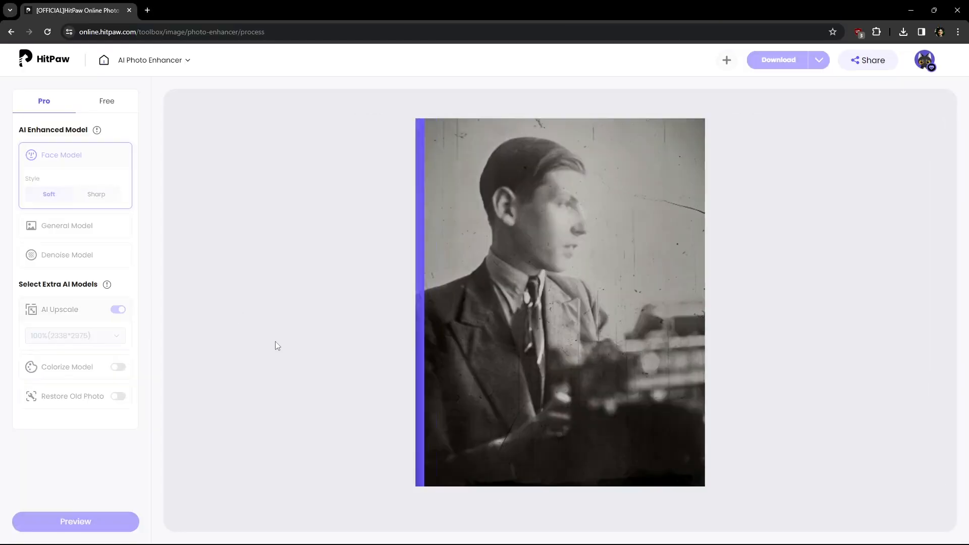
Step: Turn on Restore Old Photo for the man's scratched portrait, preview, and sweep the split
drag(422, 303, 648, 303)
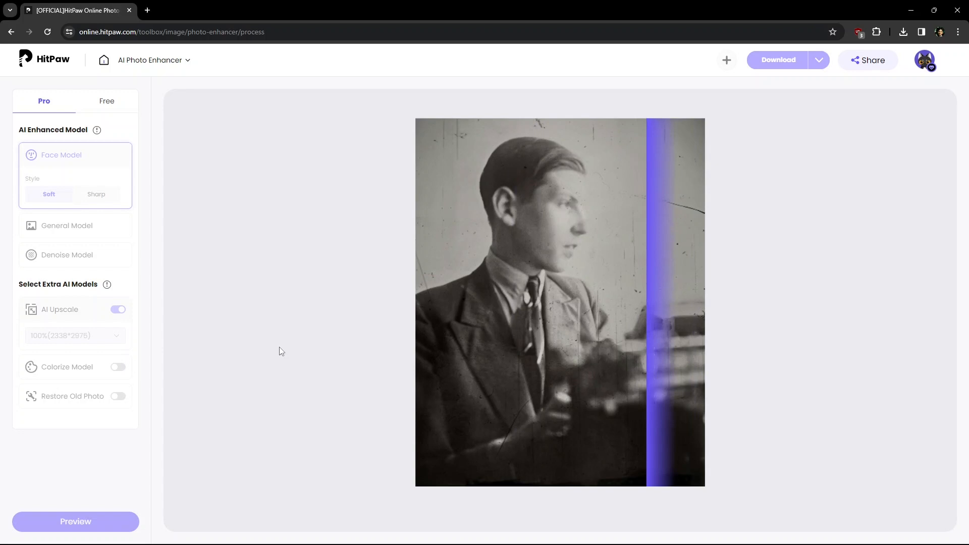
click(74, 521)
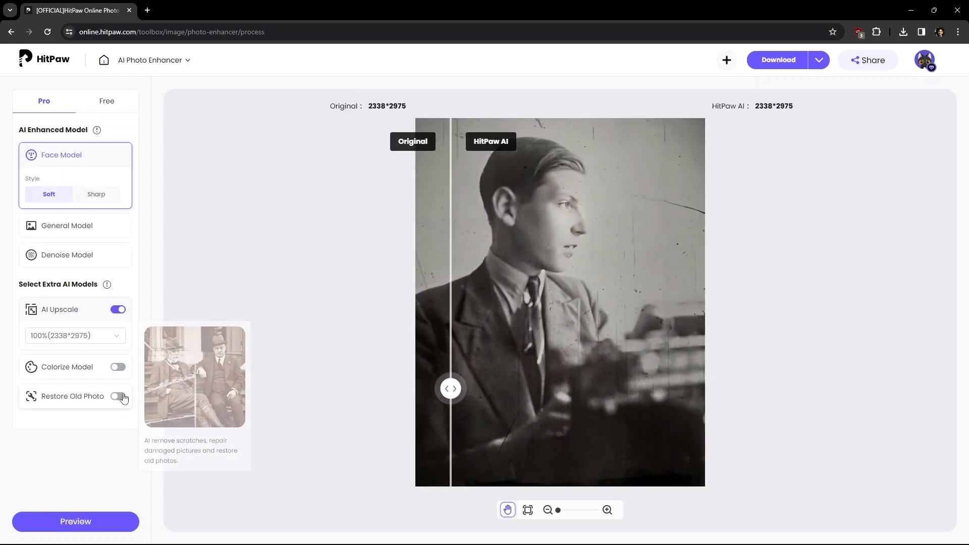
click(117, 396)
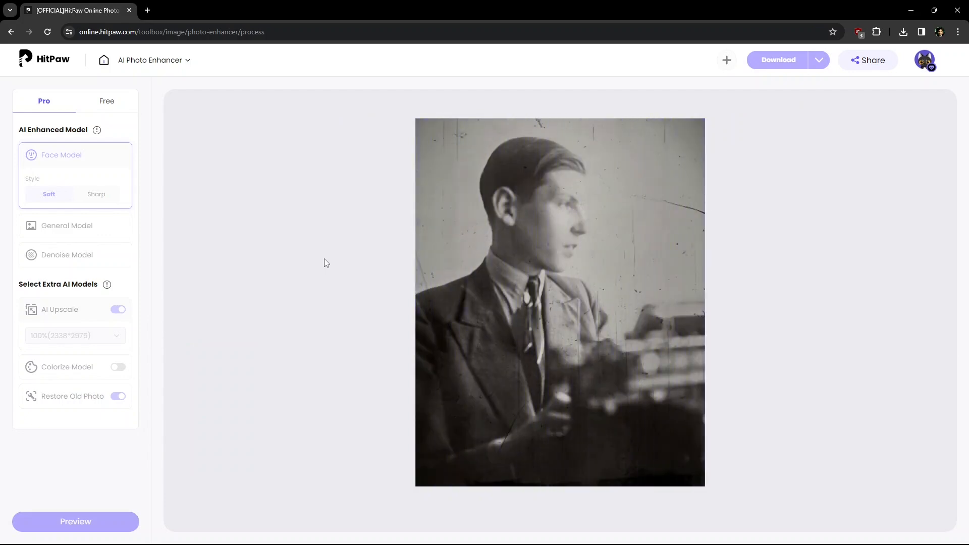
click(75, 521)
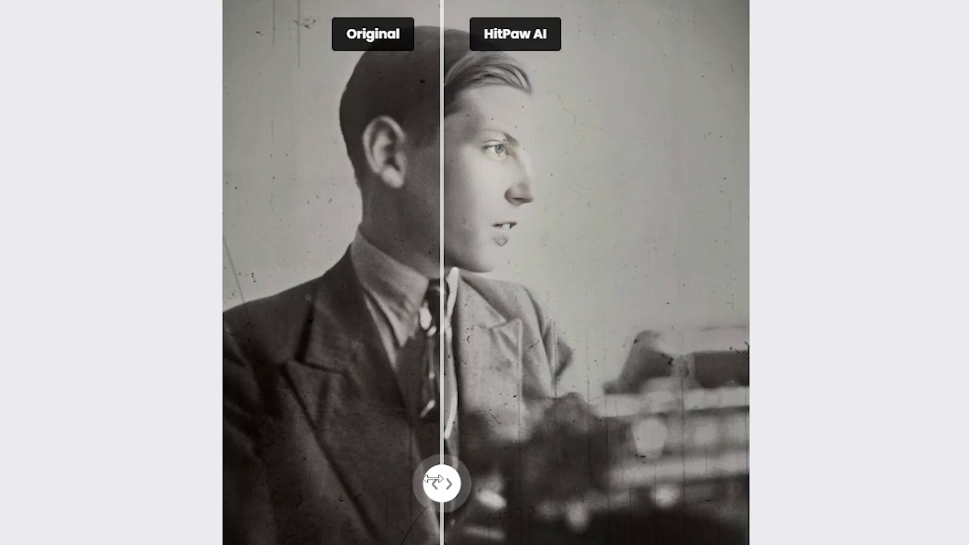
drag(441, 484, 529, 483)
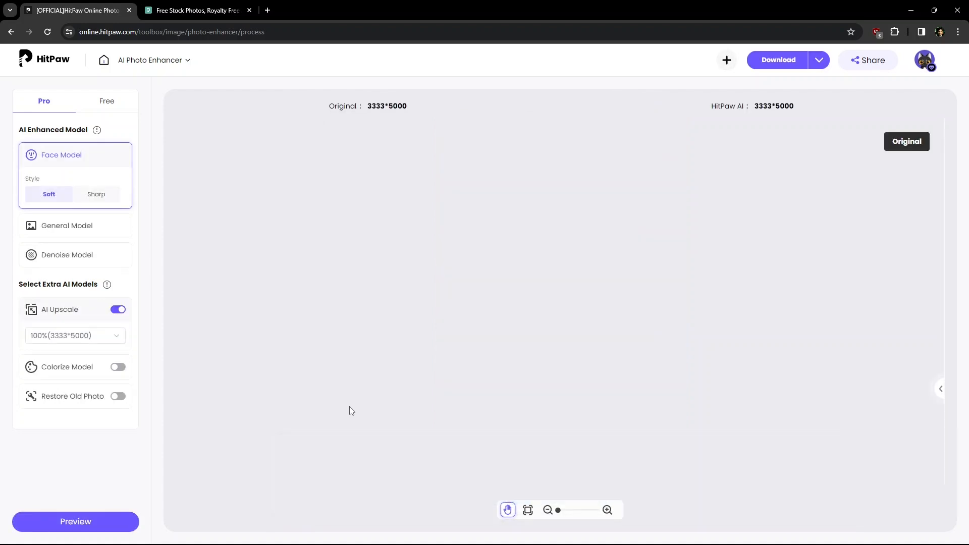
Step: Apply the Denoise model to the grainy 3333×5000 portrait of the hooded woman
click(75, 522)
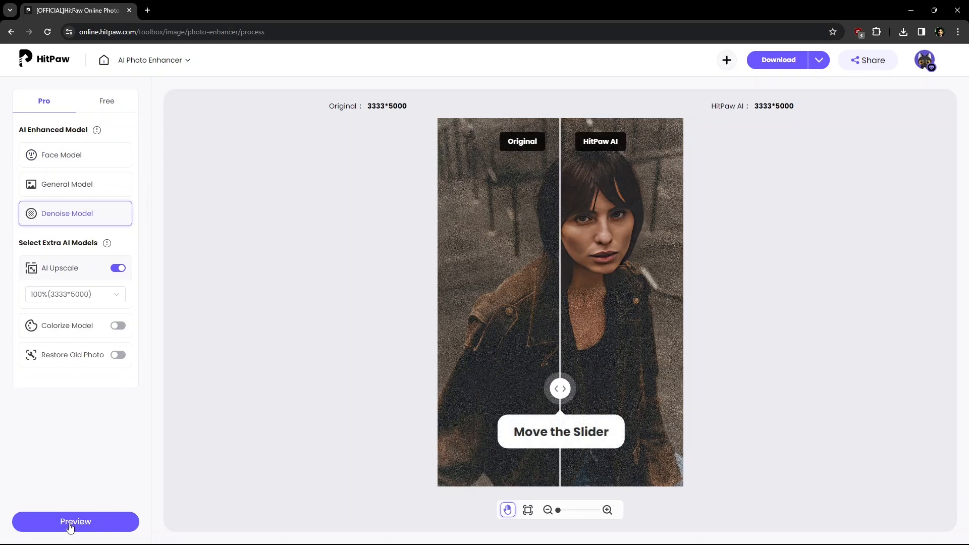
Step: Preview the Denoise result on the woman's portrait and drag the comparison slider
click(75, 521)
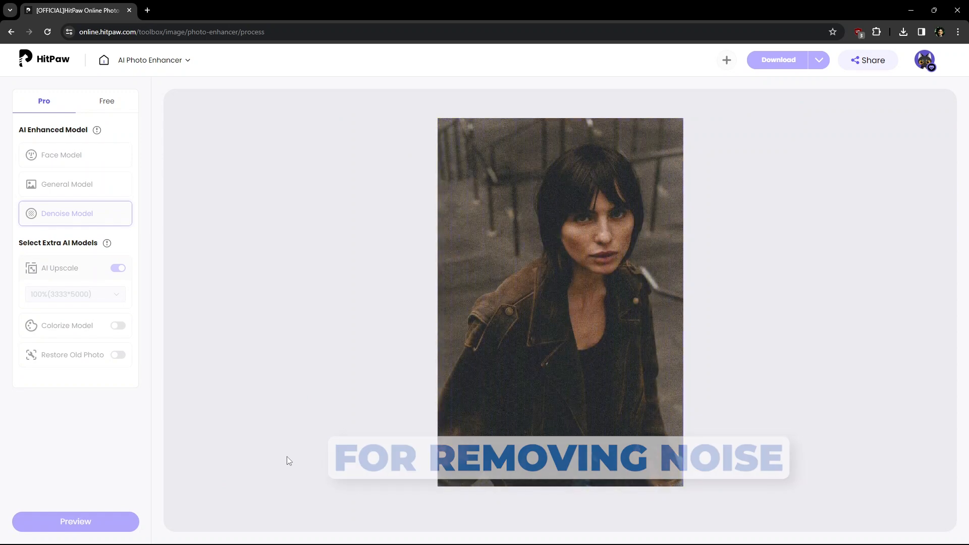
click(75, 521)
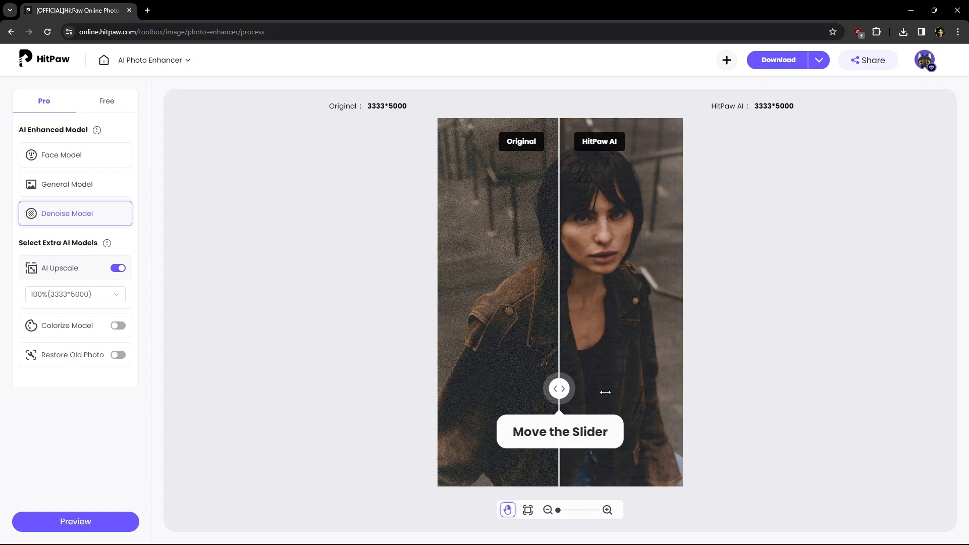
drag(560, 389, 538, 388)
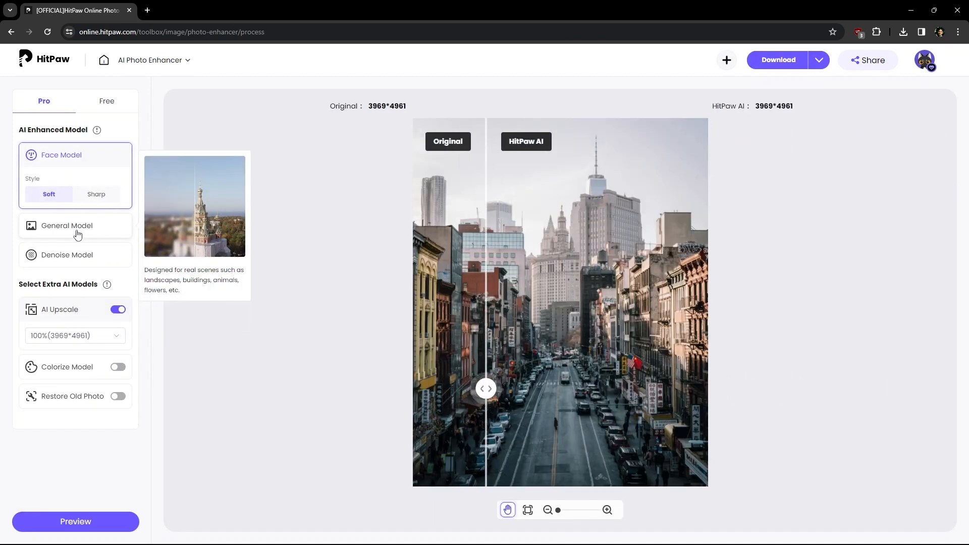
Step: Apply the General model to the city street photo, check it with the slider, and switch to Fast mode
click(67, 225)
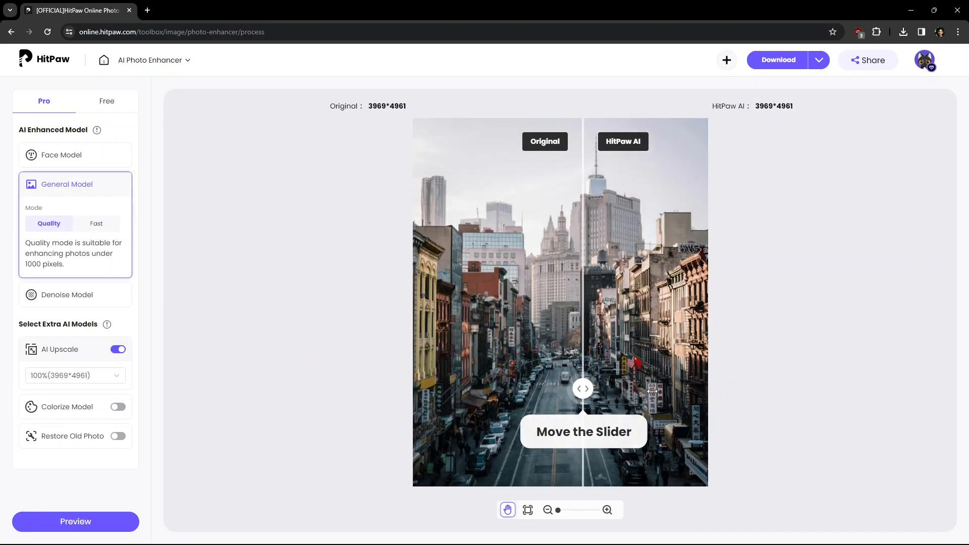
drag(585, 388, 578, 388)
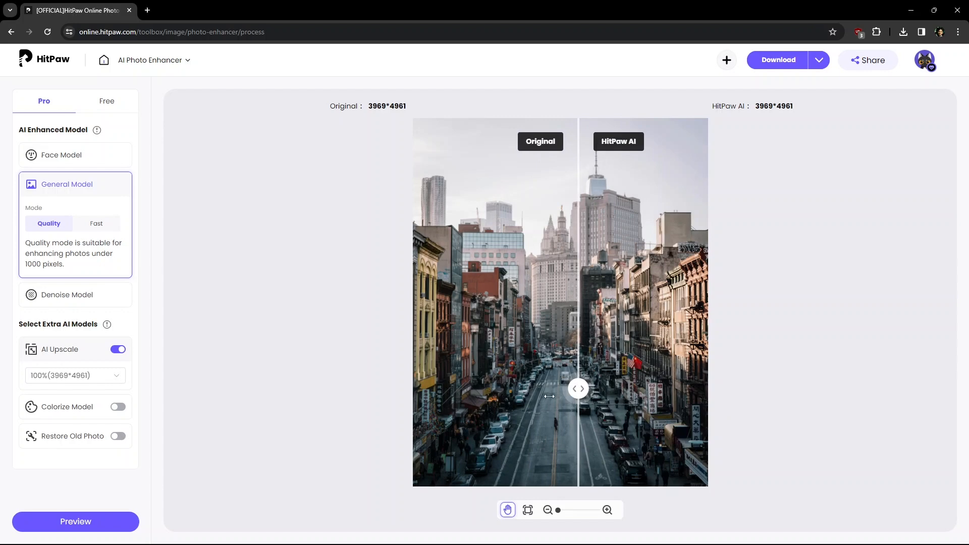
click(96, 223)
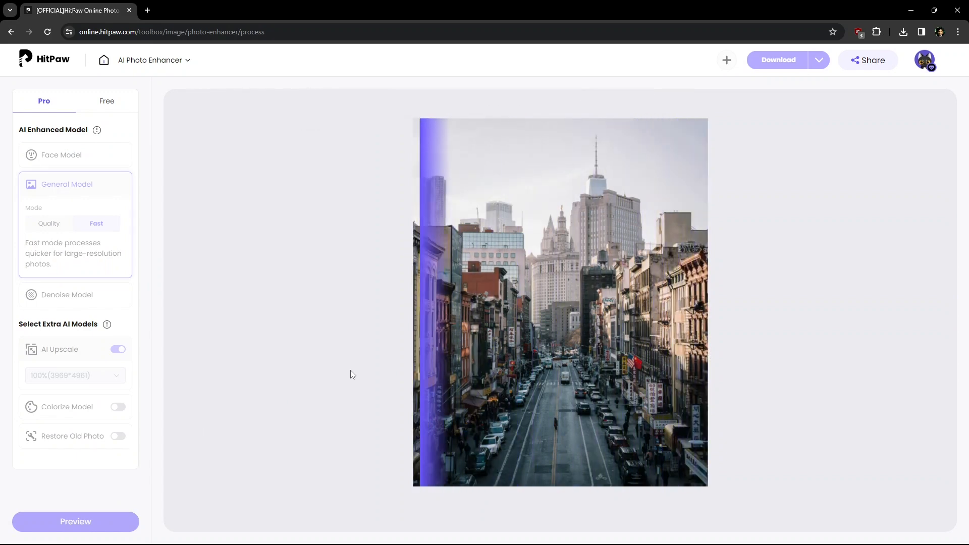
Step: Sweep the comparison slider right, then far left across the fast-mode 3969×4961 city street result
click(75, 521)
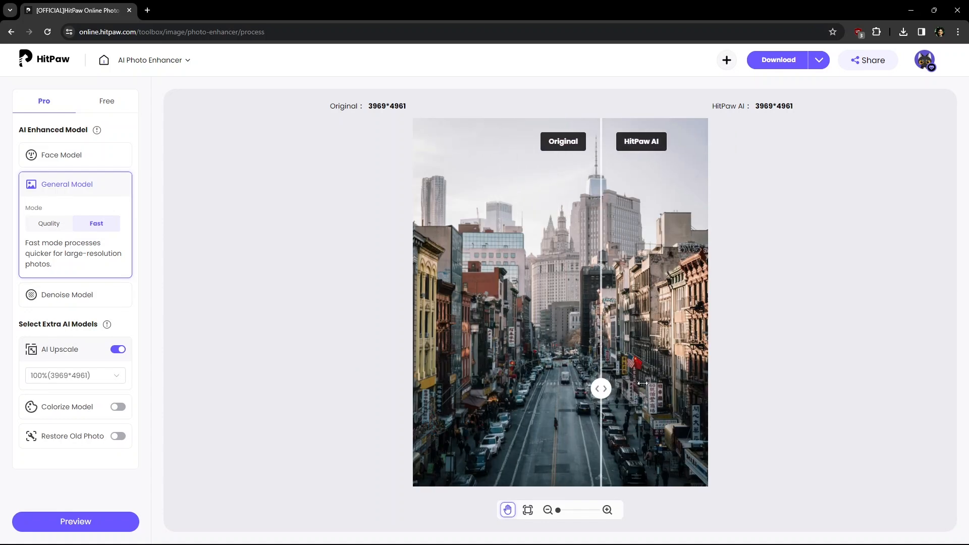
drag(601, 389, 620, 389)
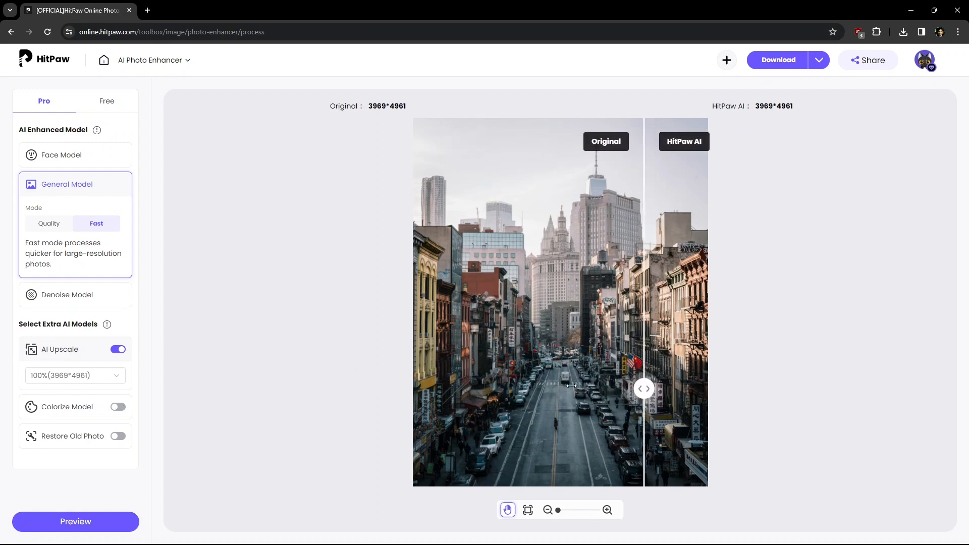
drag(644, 388, 575, 388)
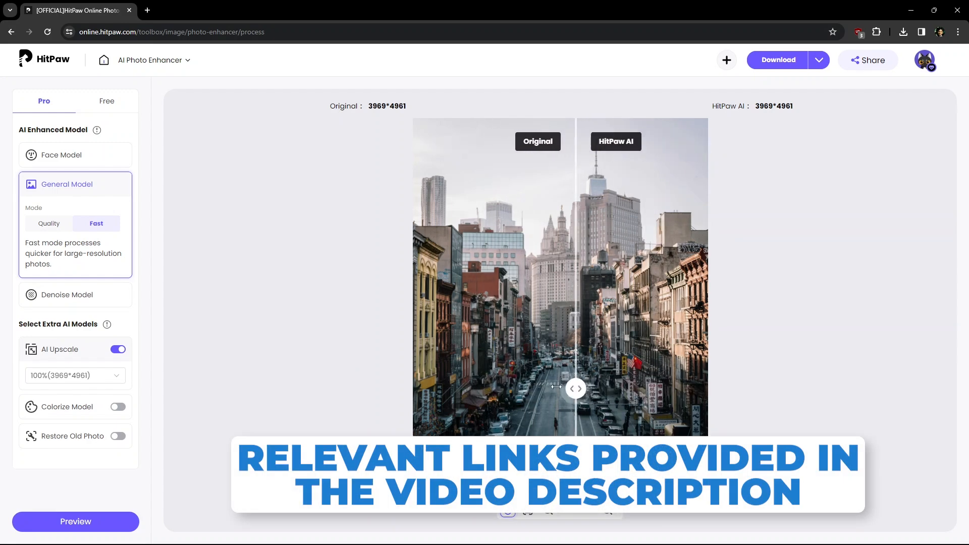
drag(575, 388, 518, 388)
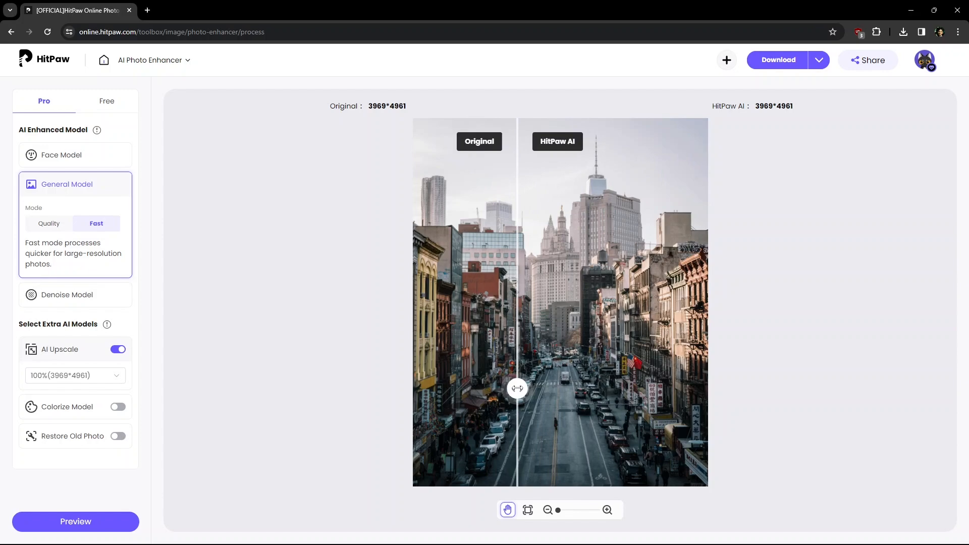